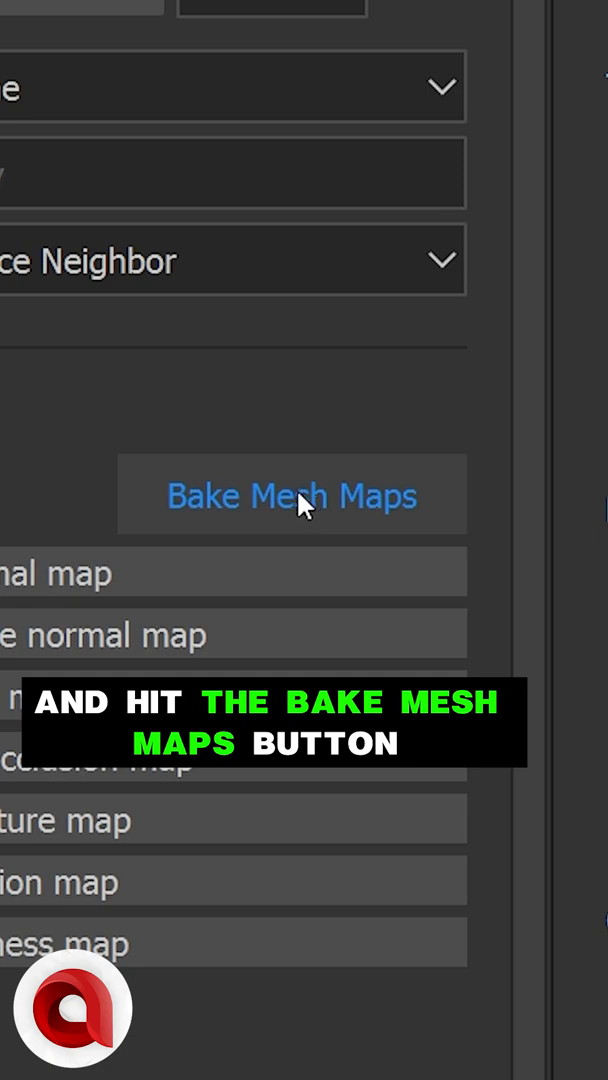
Step: Bring up the Baking dialog from Texture Set Settings with Common parameters showing
click(292, 496)
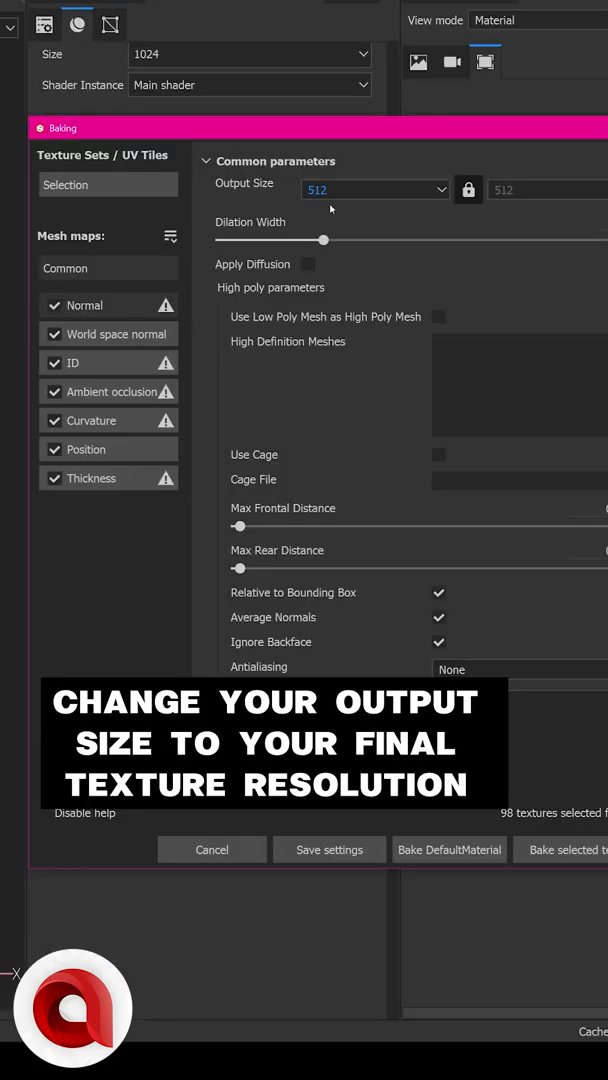
Step: Choose a larger Output Size and reveal the Antialiasing subsampling choices (2x2, 4x4, 8x8)
click(376, 188)
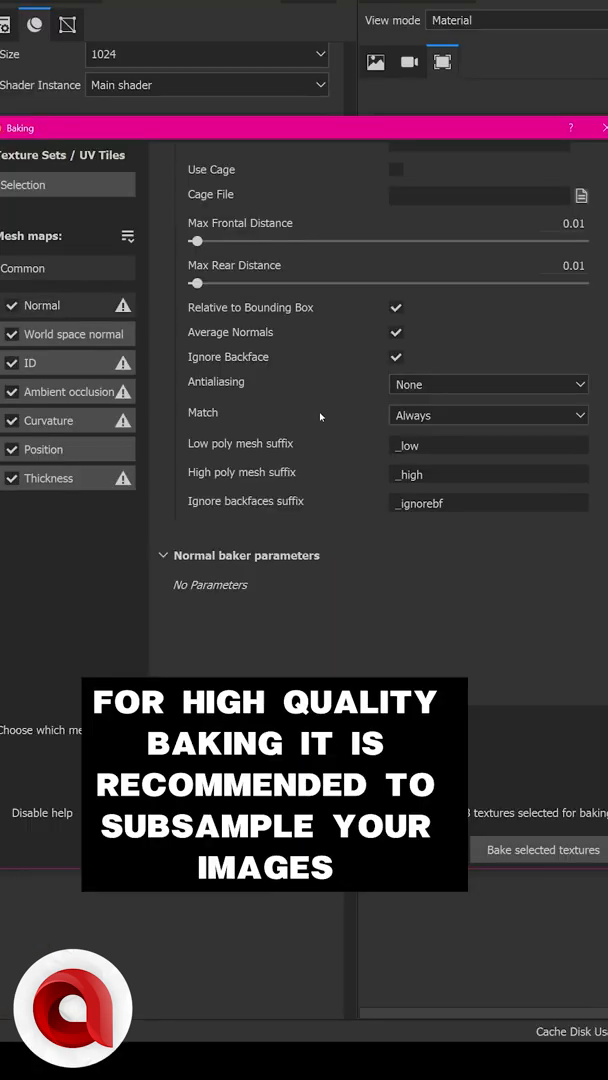
click(488, 384)
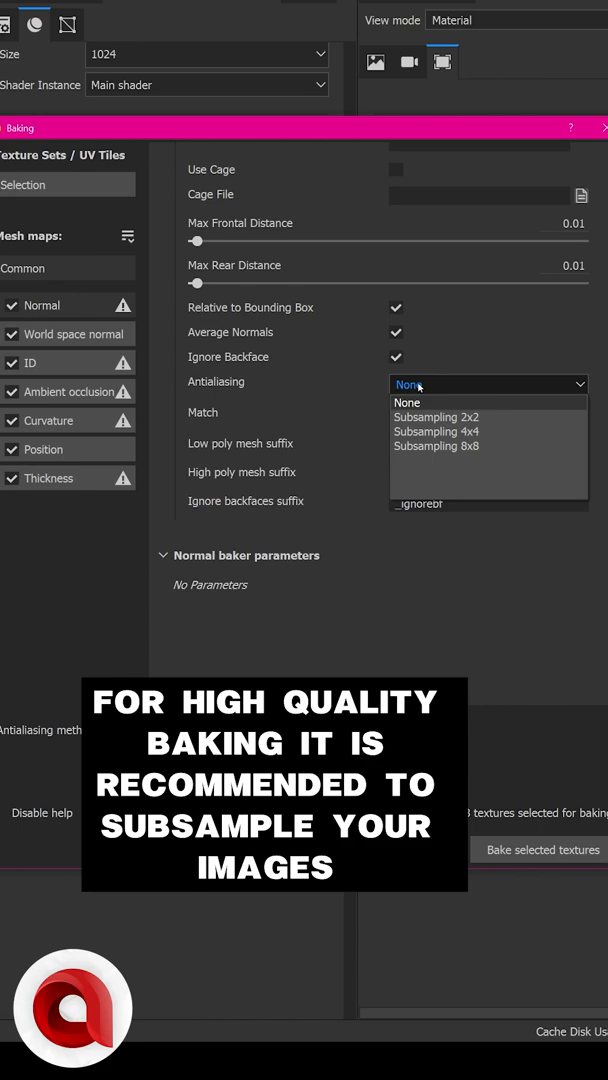
mouse_move(436, 432)
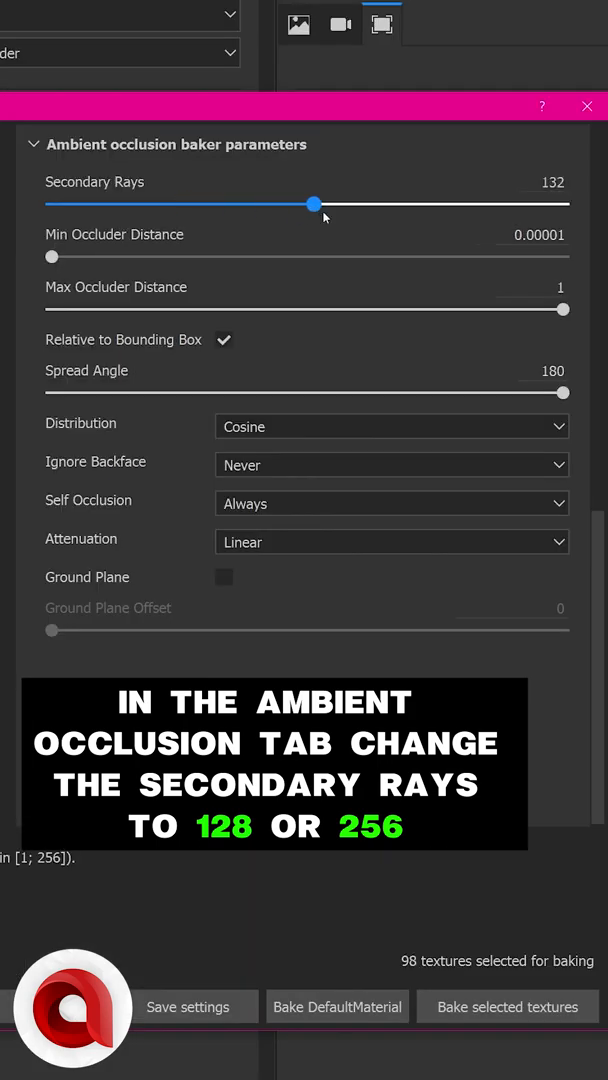
Step: Give Ambient Occlusion 256 secondary rays and a 0.5 max occluder distance
drag(316, 204, 564, 204)
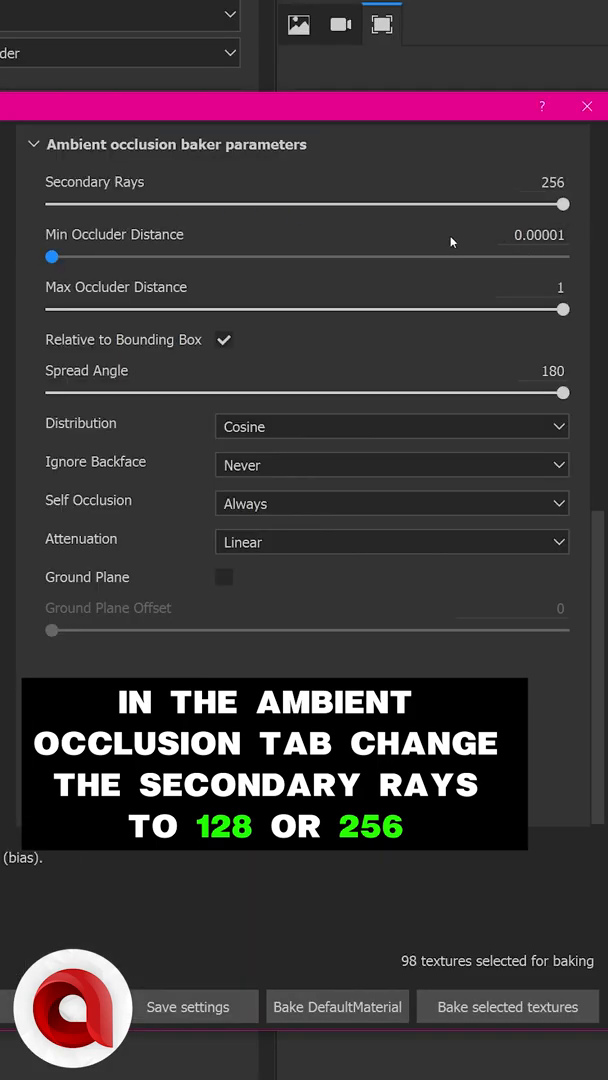
drag(564, 308, 440, 300)
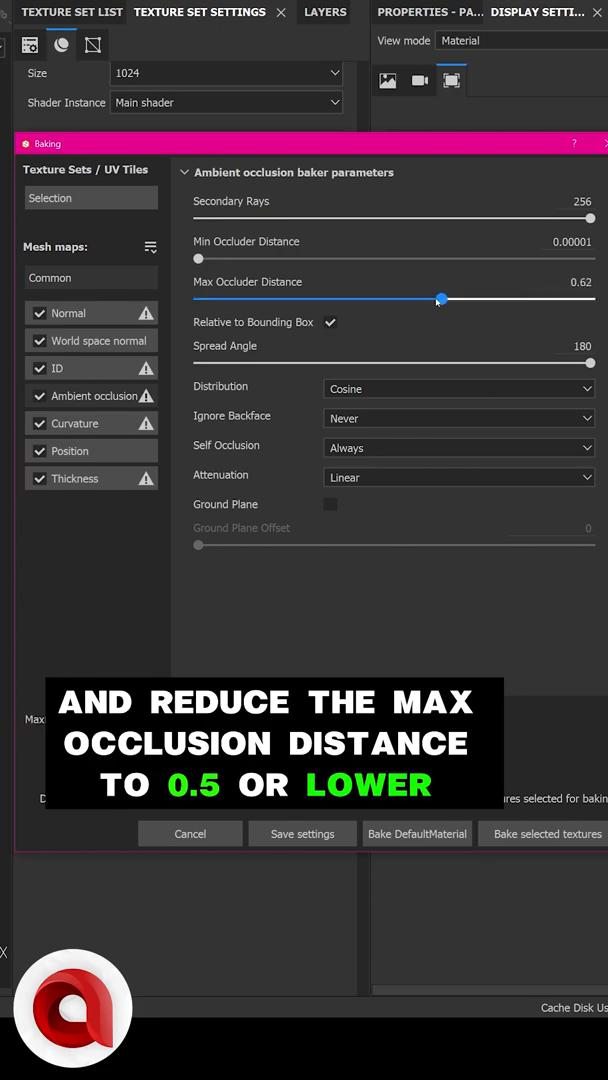
drag(440, 300, 396, 300)
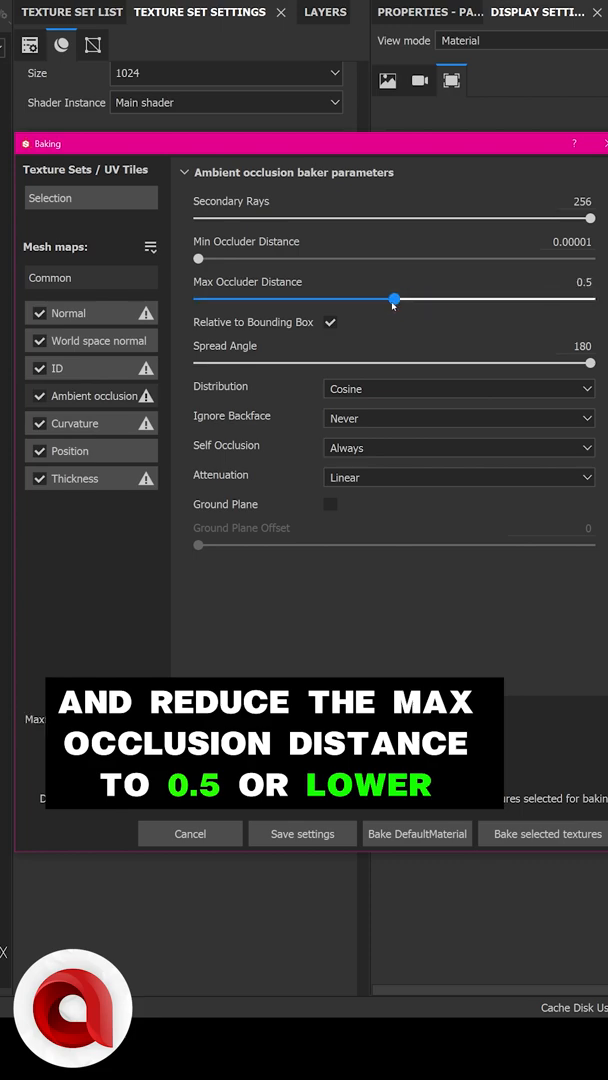
click(456, 446)
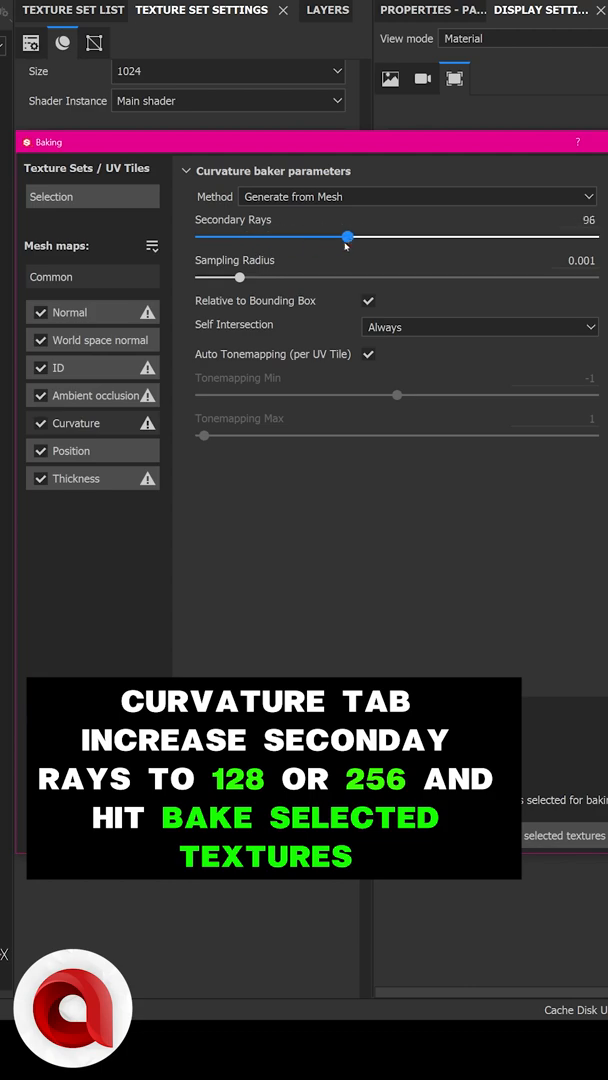
Step: Raise the Curvature baker's Secondary Rays slider to 256
drag(348, 236, 594, 236)
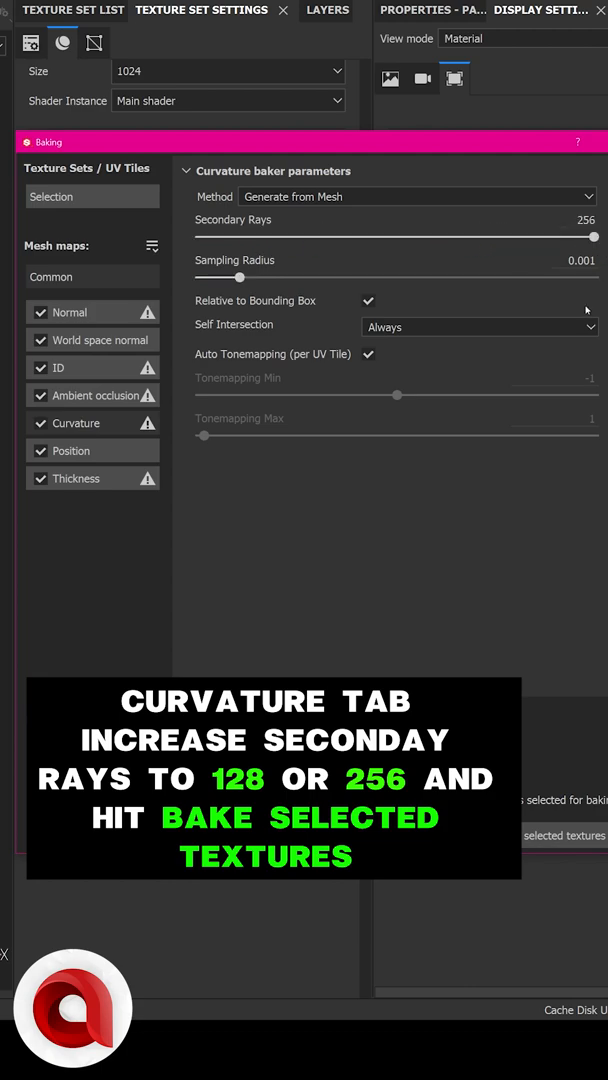